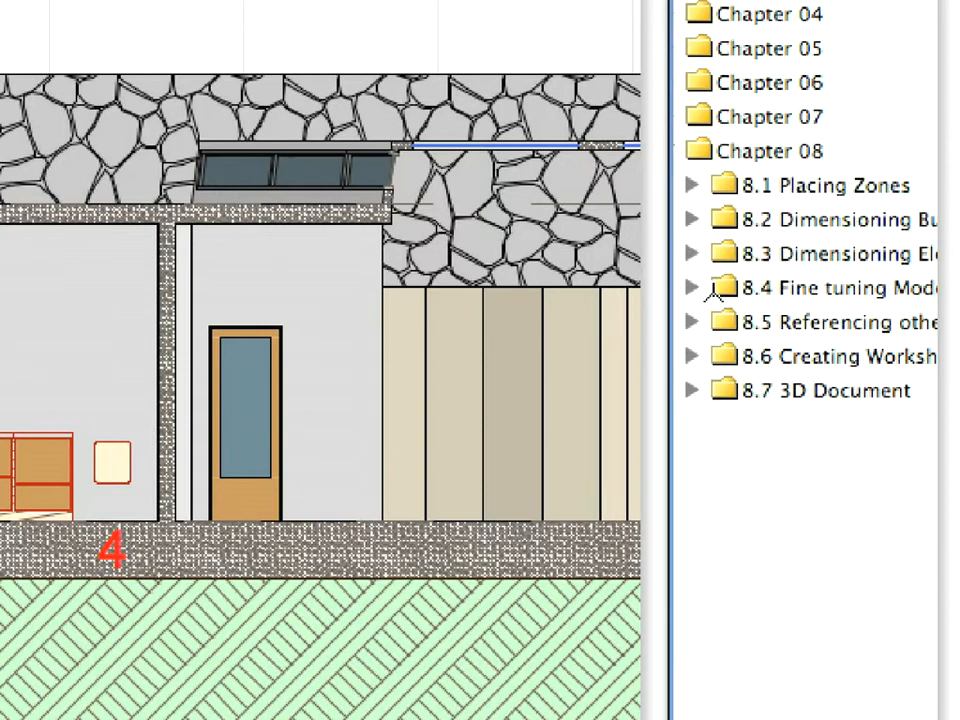
Step: Open the 8.4.1 Fine tuning/01 view from the Navigator
left_click(692, 288)
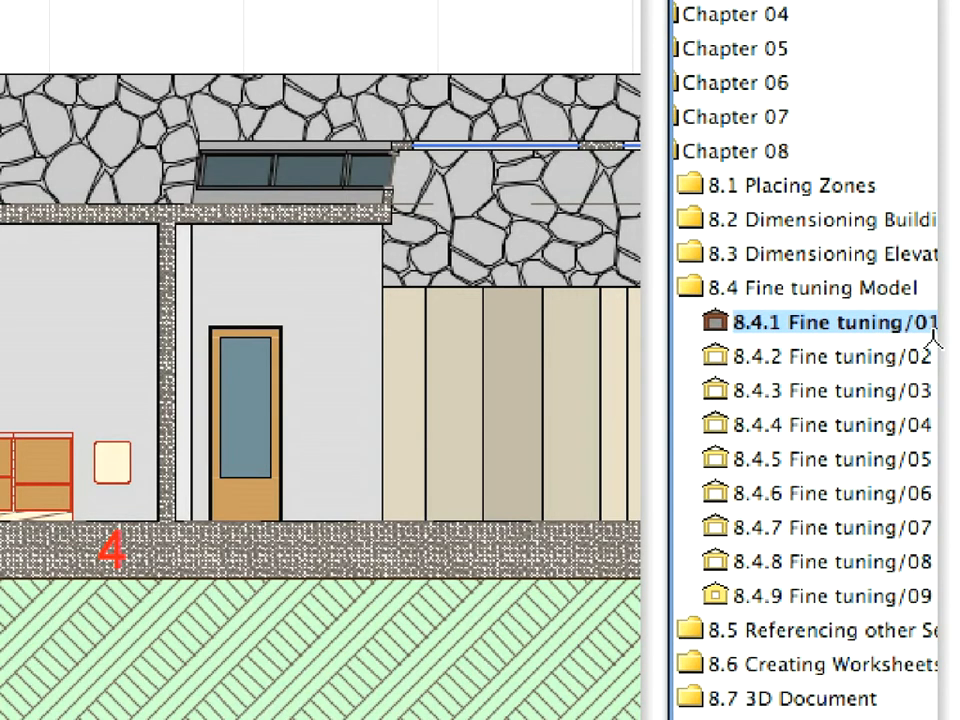
Step: In Solid Element Operations, set wall 1 as operator, elements 2-4 as targets, and execute the subtraction
left_click(224, 18)
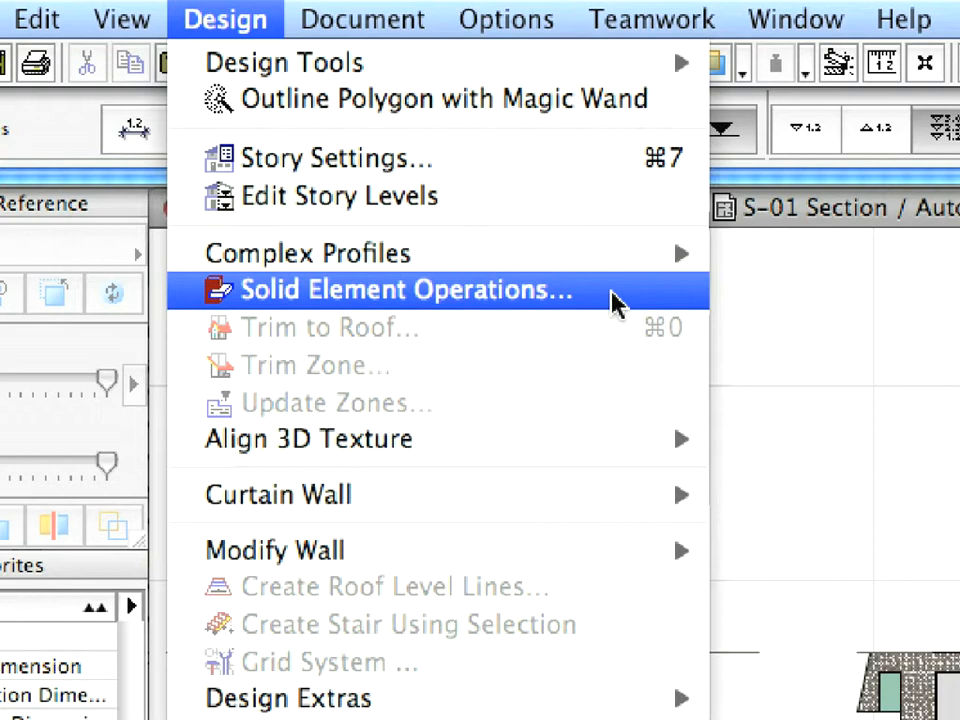
left_click(404, 290)
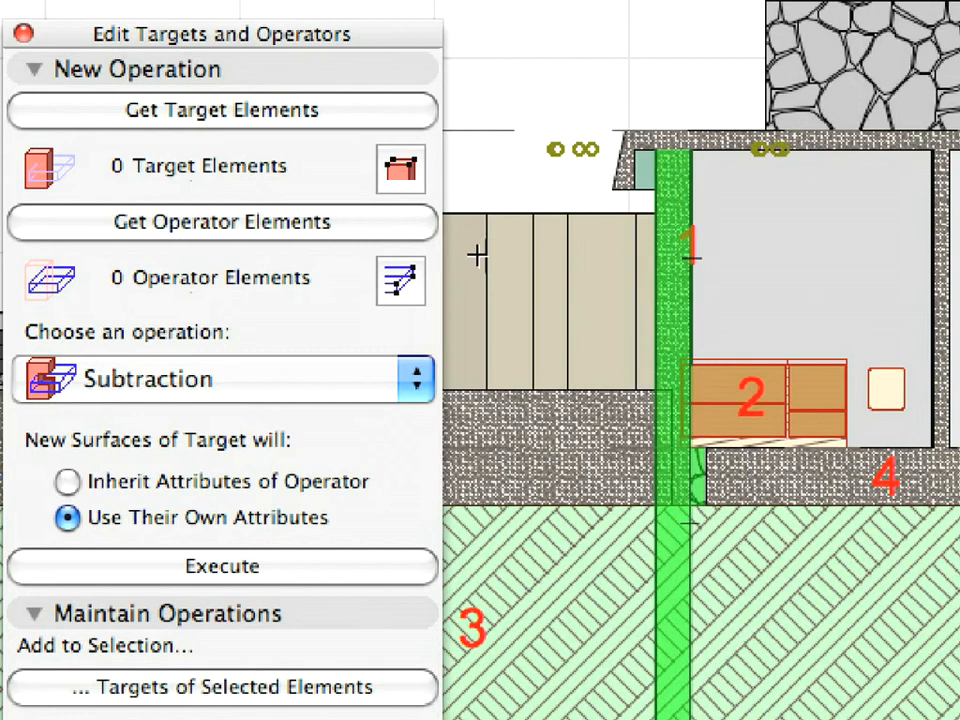
left_click(222, 220)
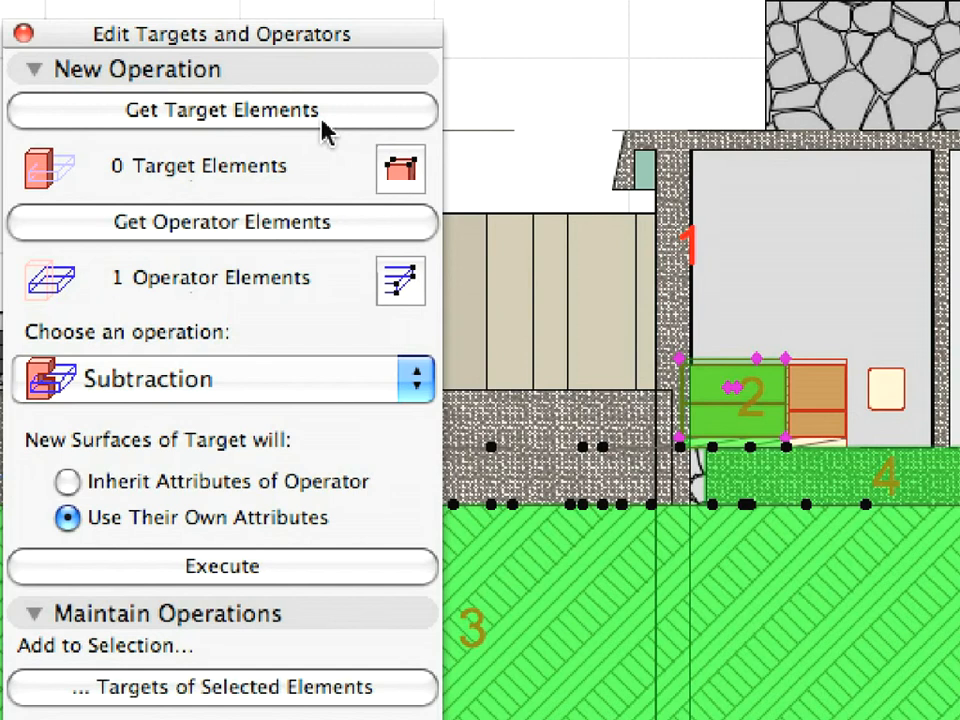
left_click(222, 110)
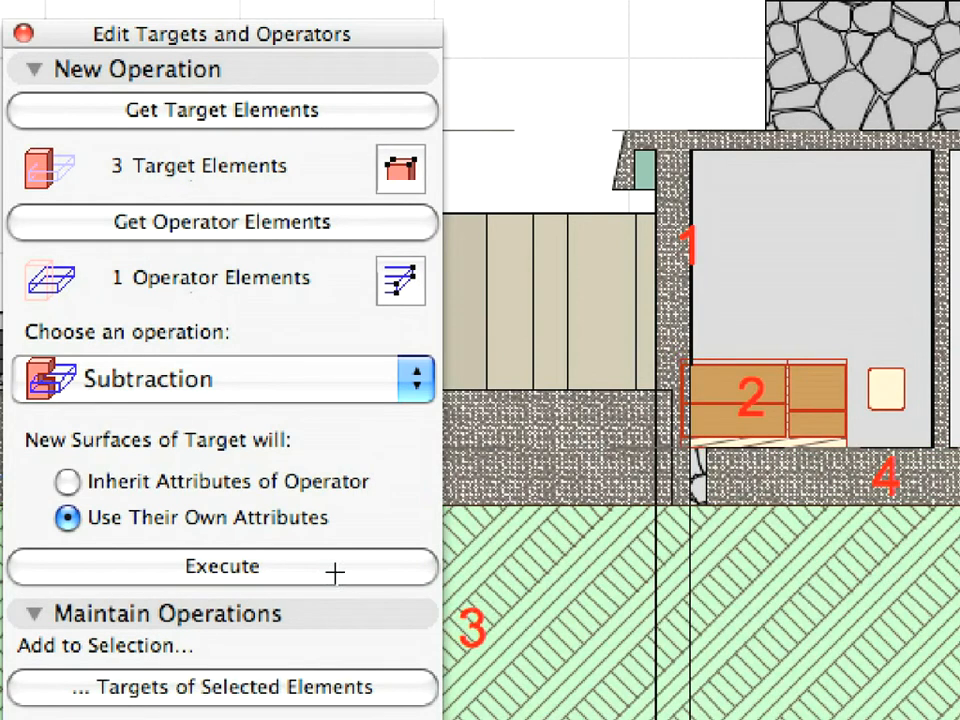
left_click(220, 566)
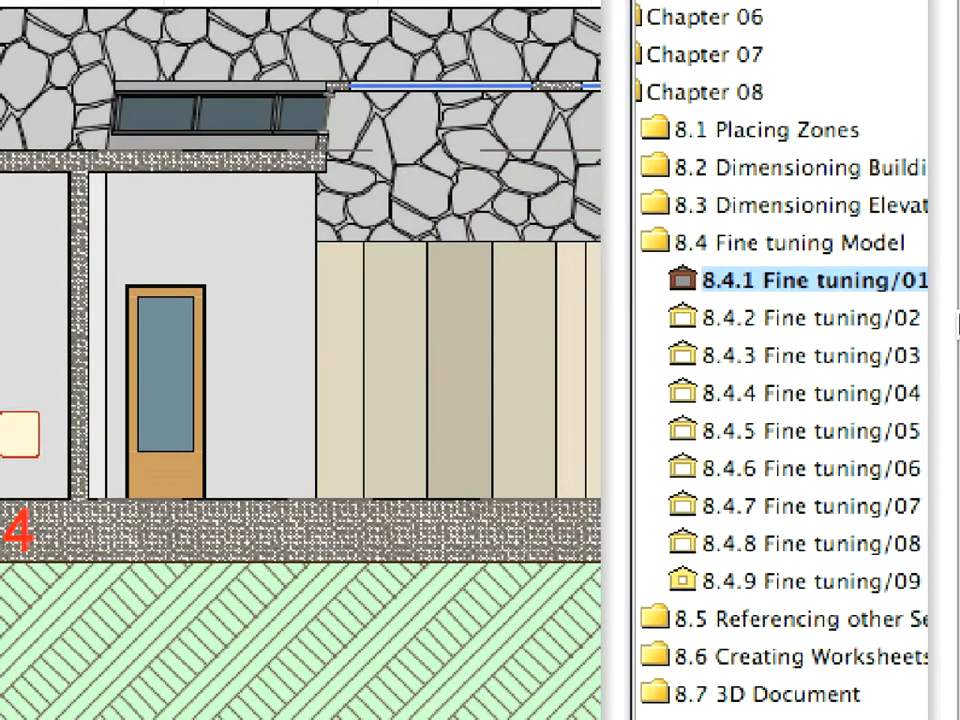
Step: In the next section, set walls 2, 3 and 4 as operators to subtract from the sloping ground
left_click(810, 318)
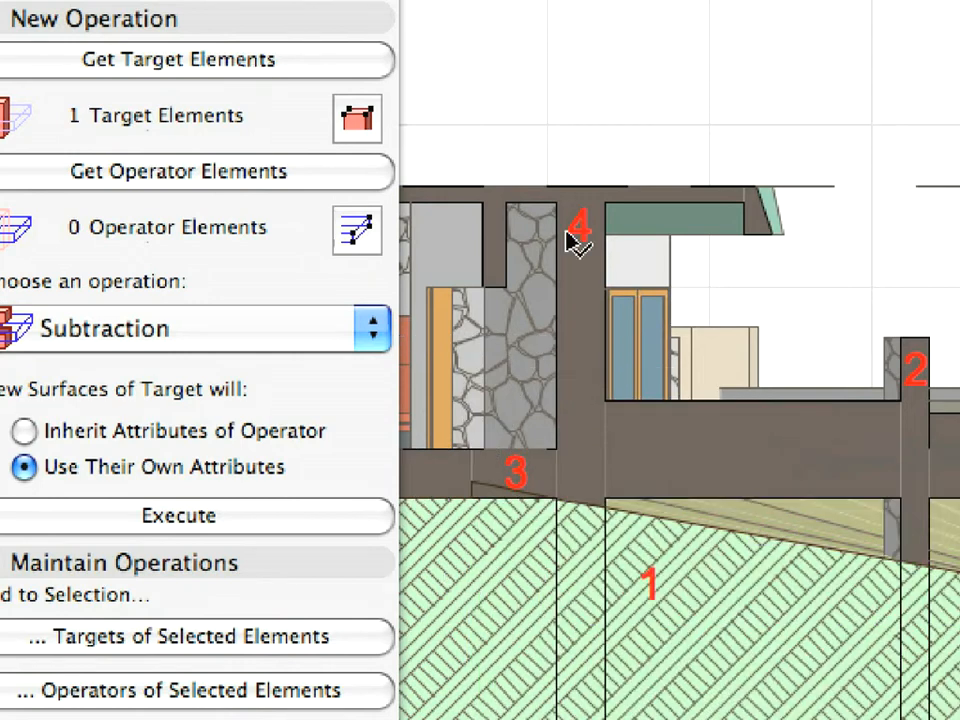
left_click(916, 444)
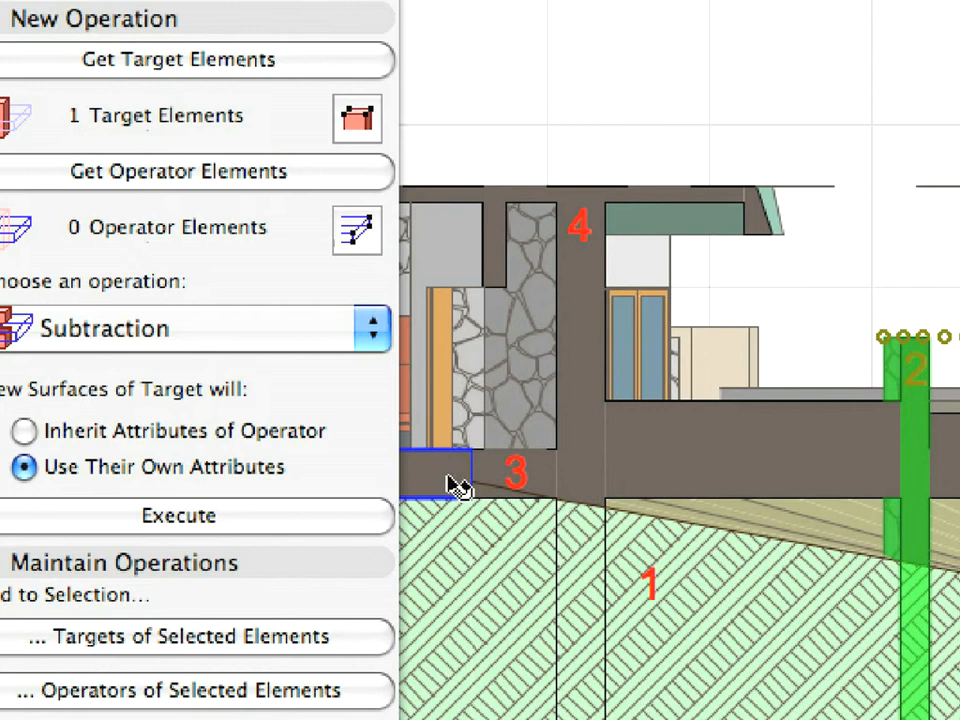
left_click(510, 472)
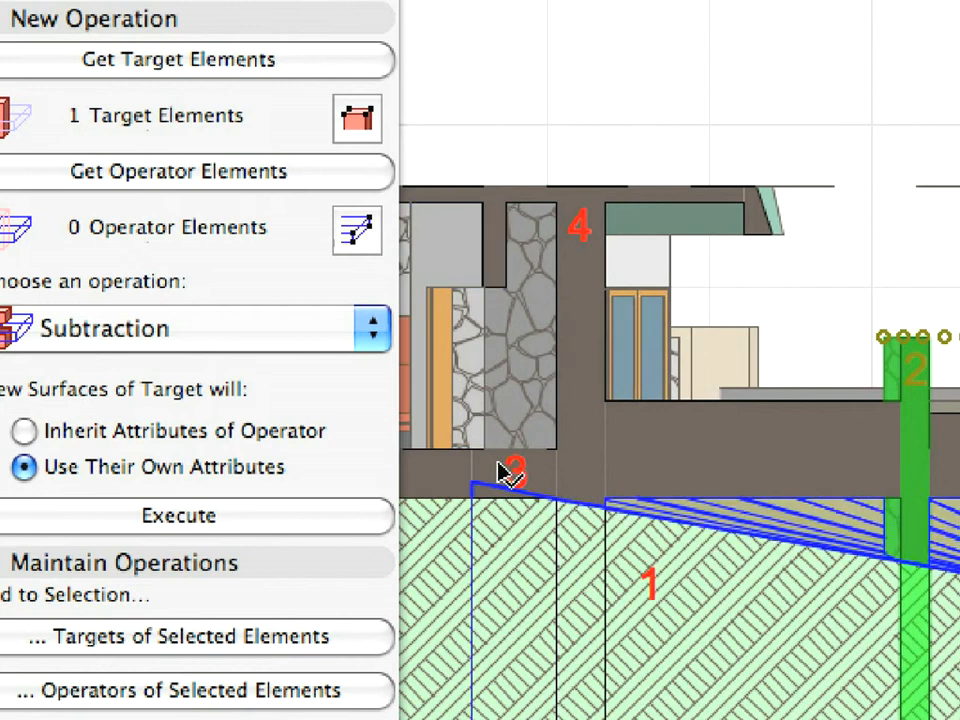
left_click(512, 472)
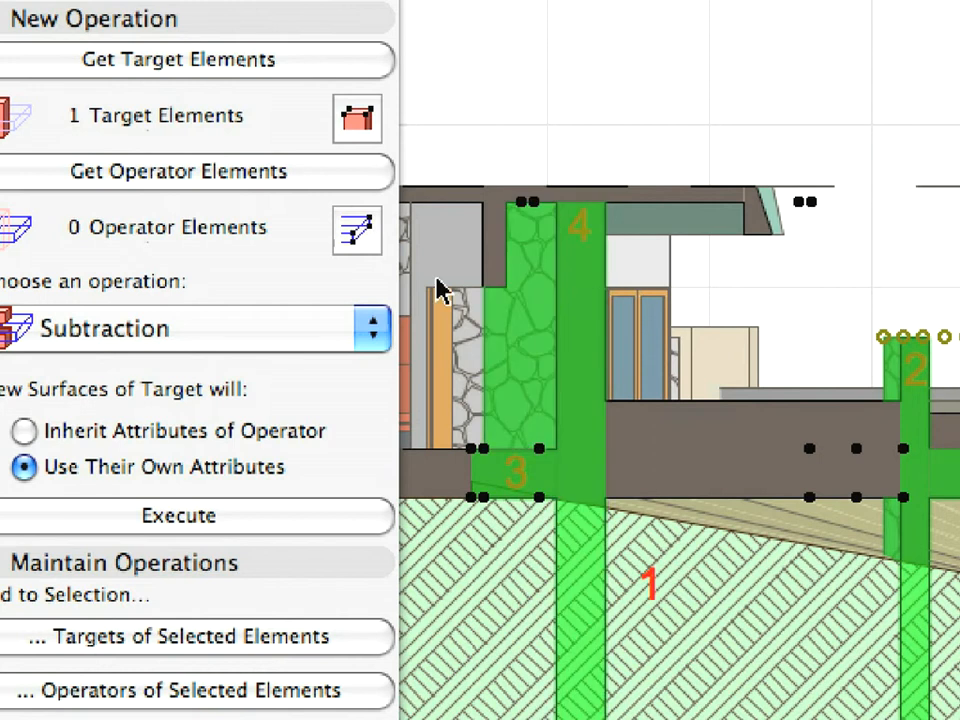
left_click(178, 172)
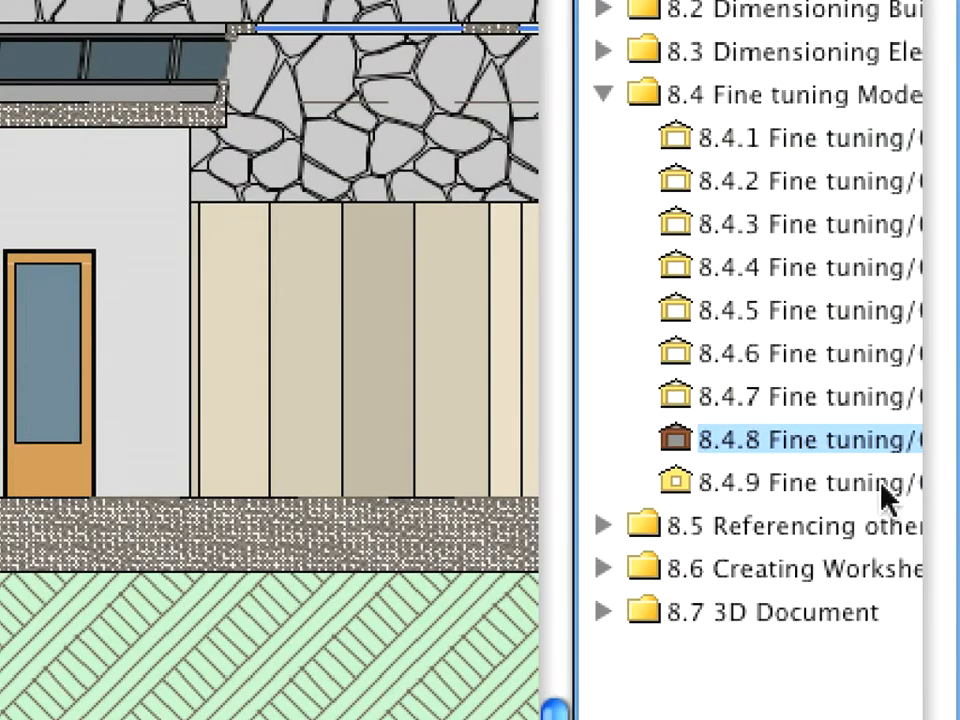
Step: In the North-East elevation 8.4.9, select all doors inside the marquee
left_click(800, 482)
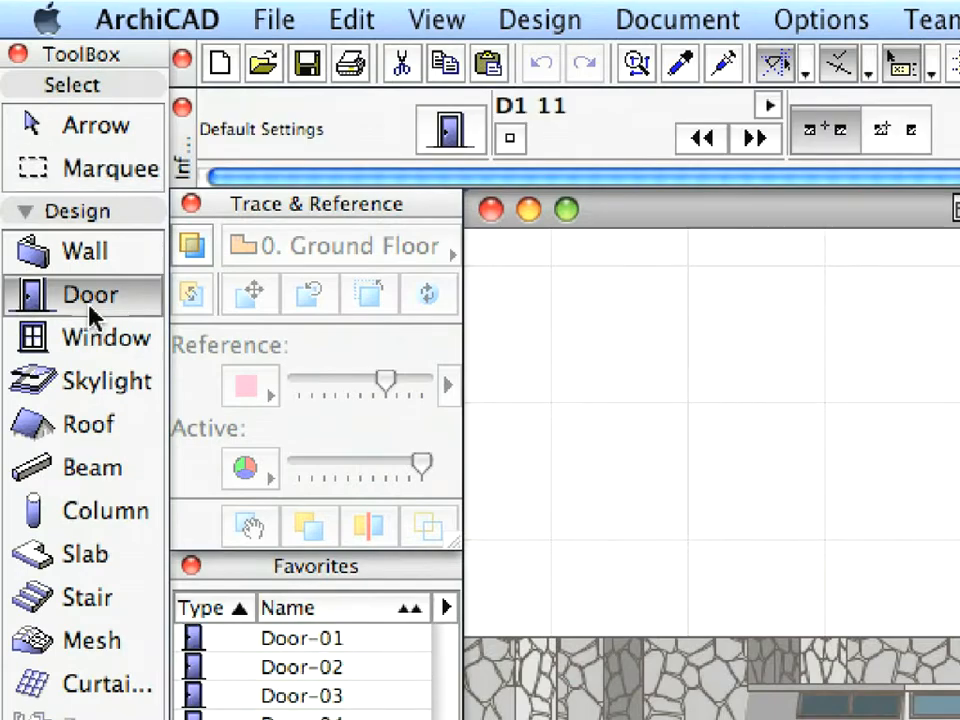
left_click(350, 20)
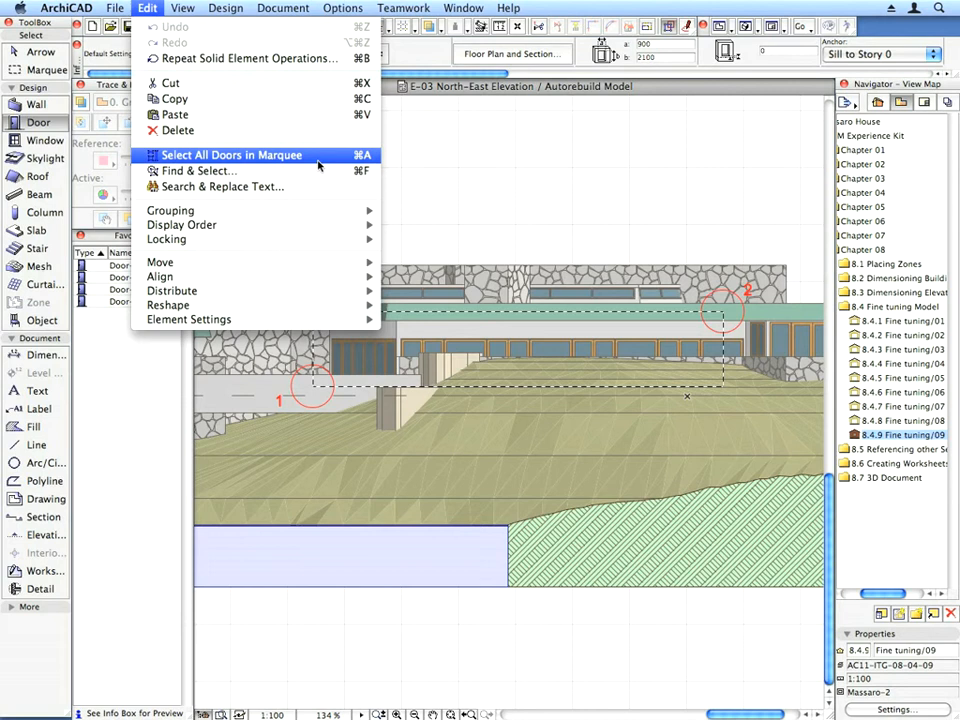
left_click(232, 156)
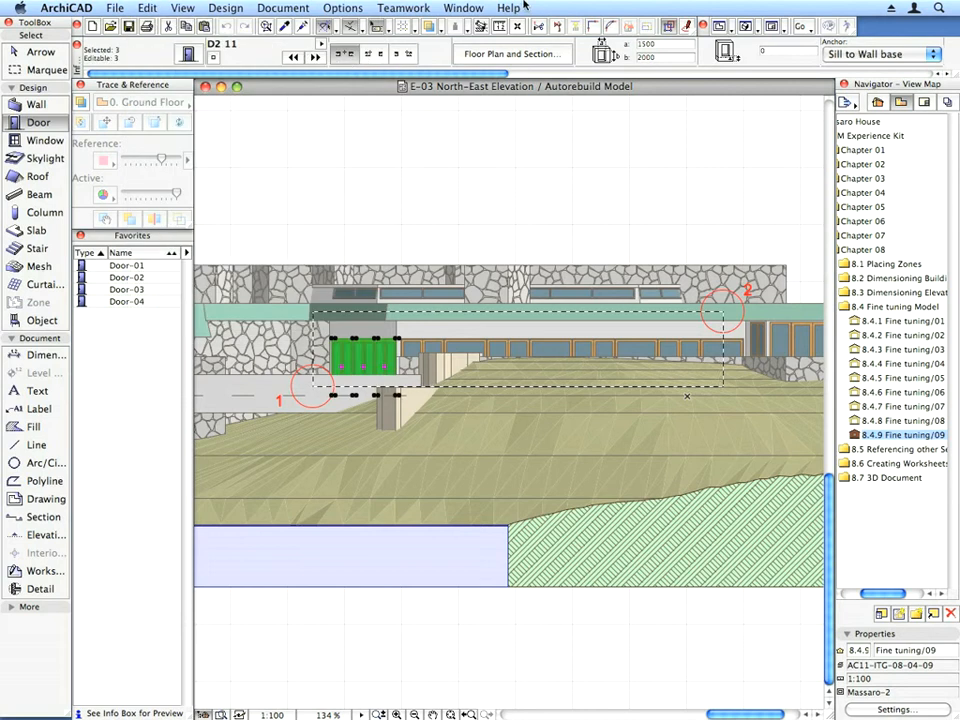
Step: Add all windows inside the marquee to the selection
left_click(44, 122)
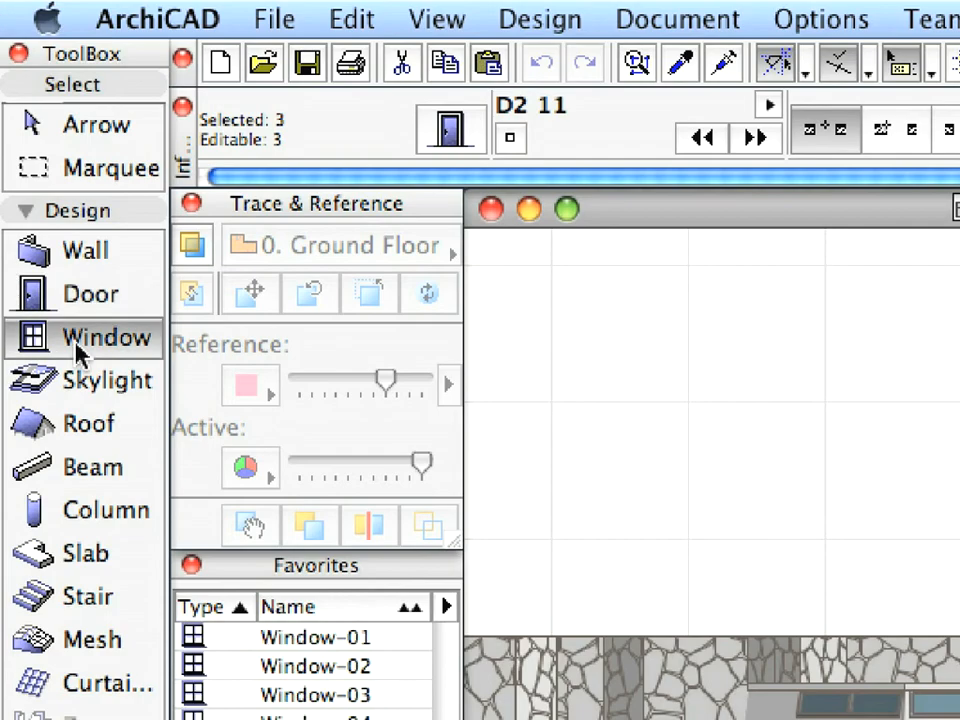
left_click(350, 18)
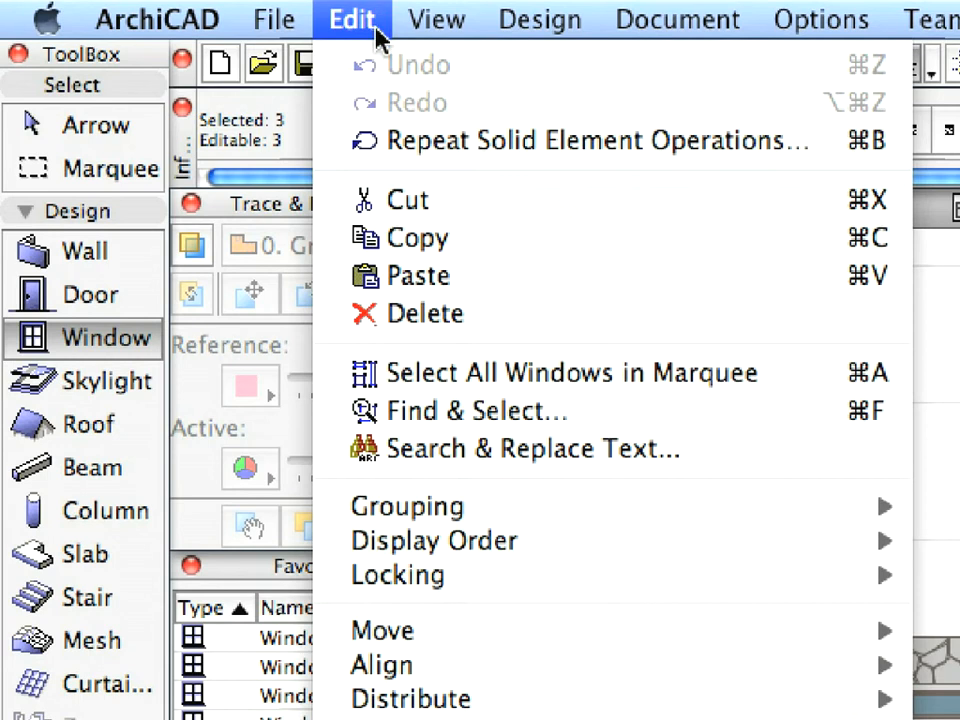
mouse_move(790, 390)
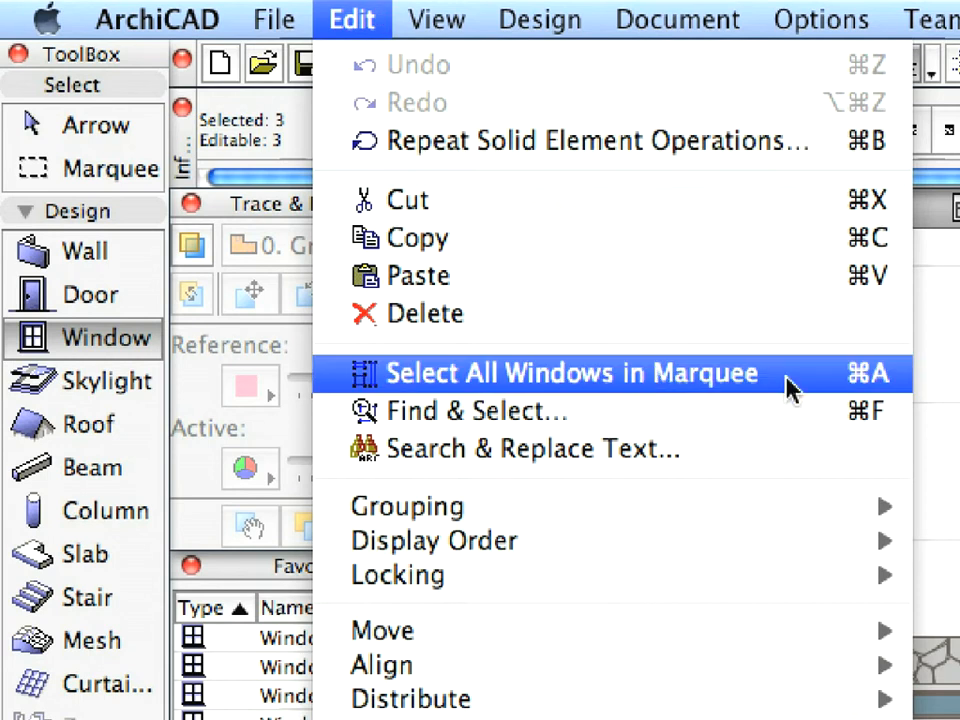
left_click(570, 372)
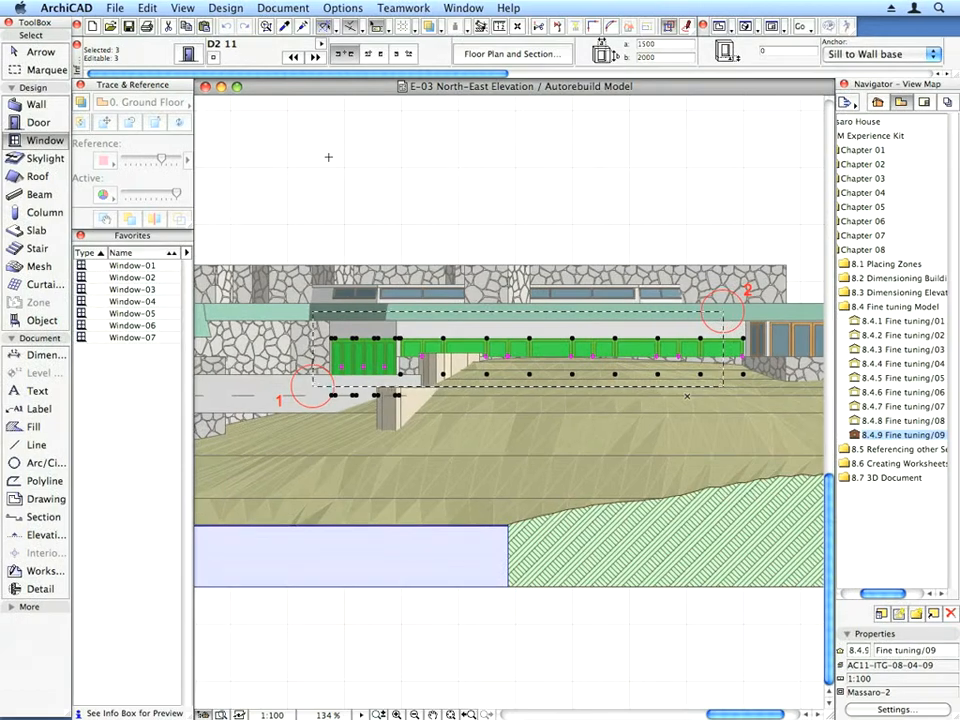
left_click(148, 8)
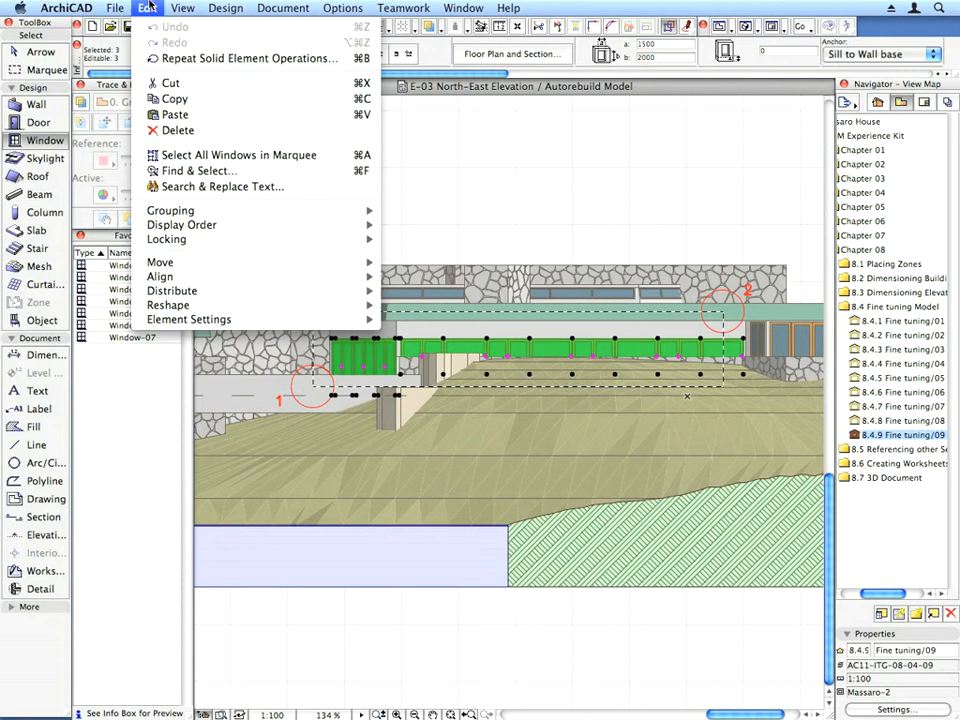
mouse_move(160, 262)
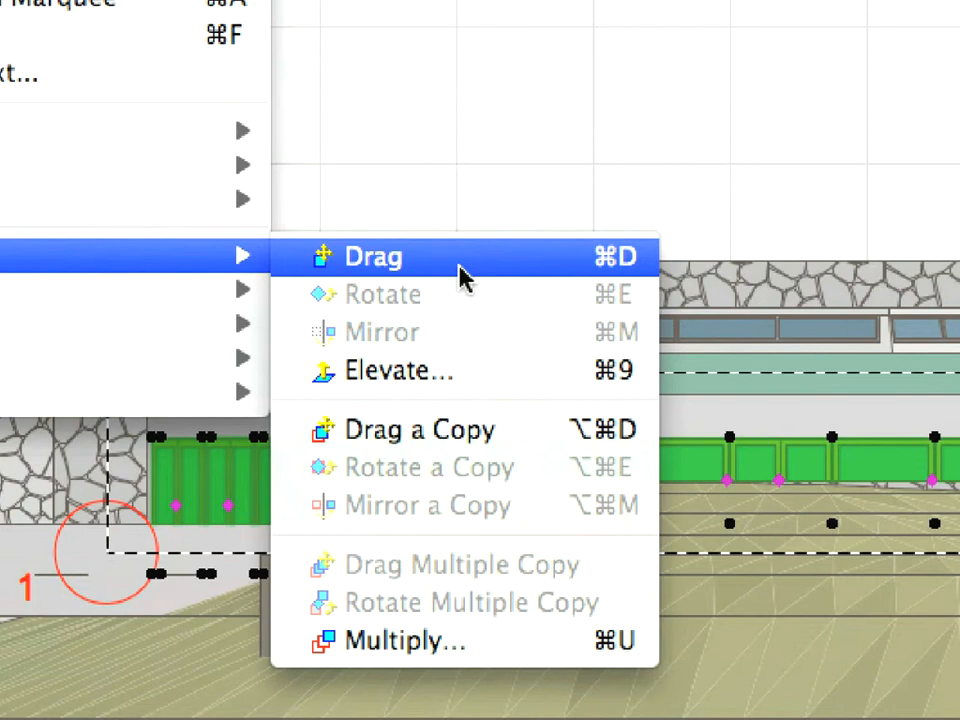
Step: Drag the selected doors and windows upward toward point 2 to align their tops
left_click(372, 256)
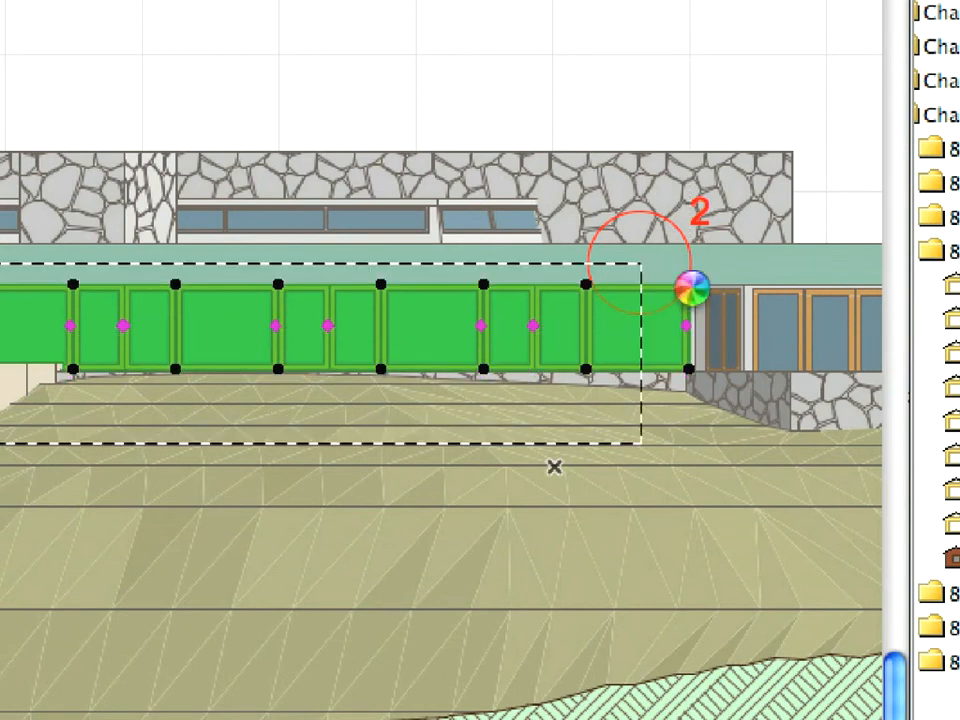
mouse_move(576, 284)
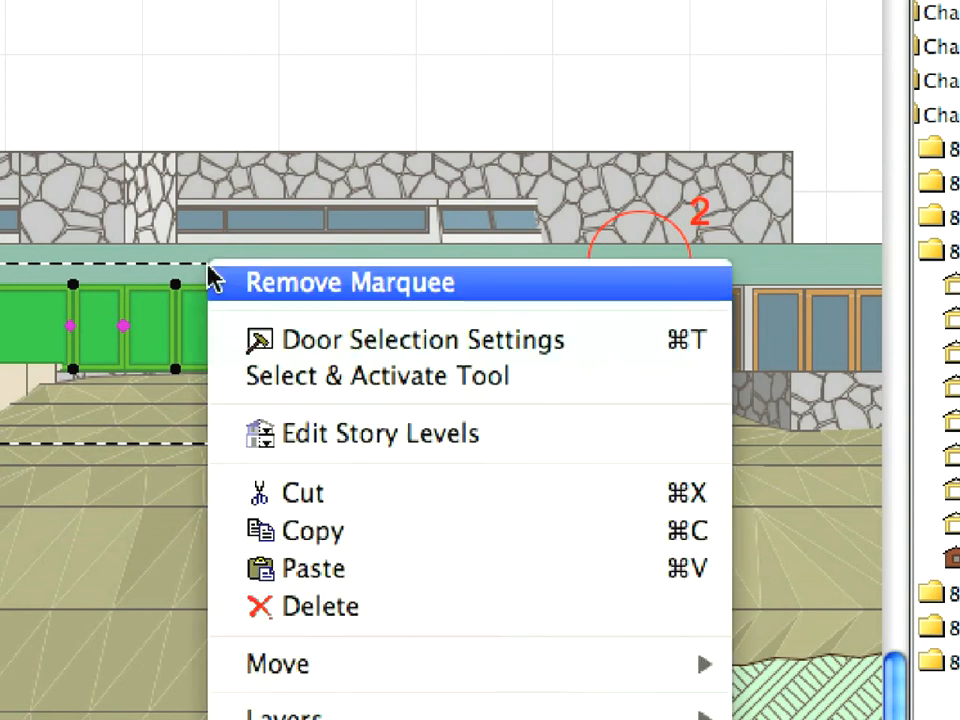
mouse_move(510, 290)
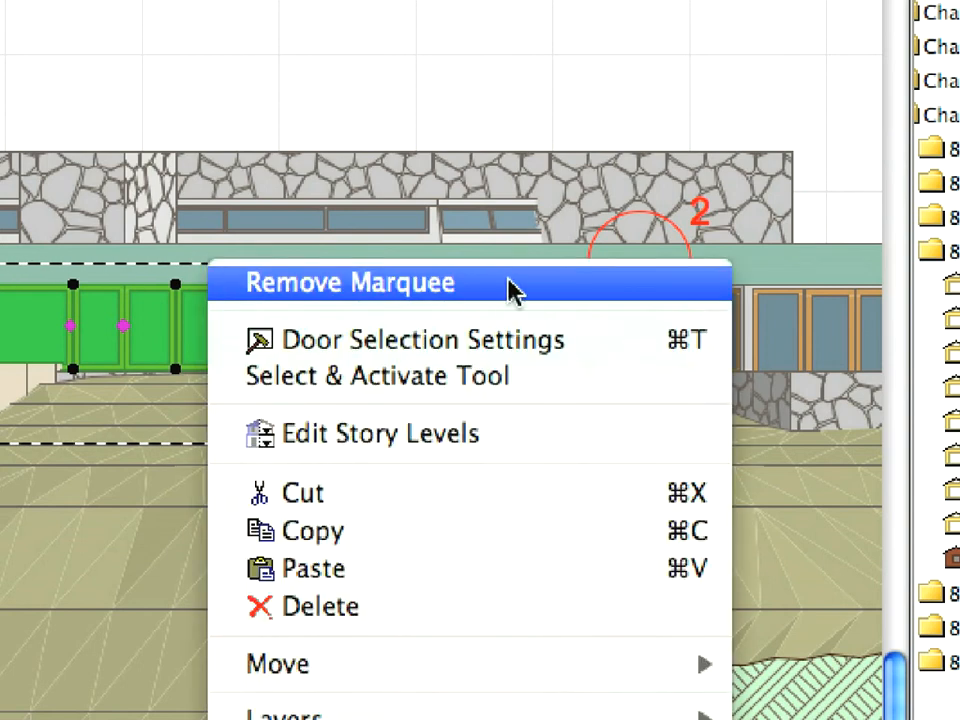
Step: Remove the marquee area from the elevation
left_click(350, 282)
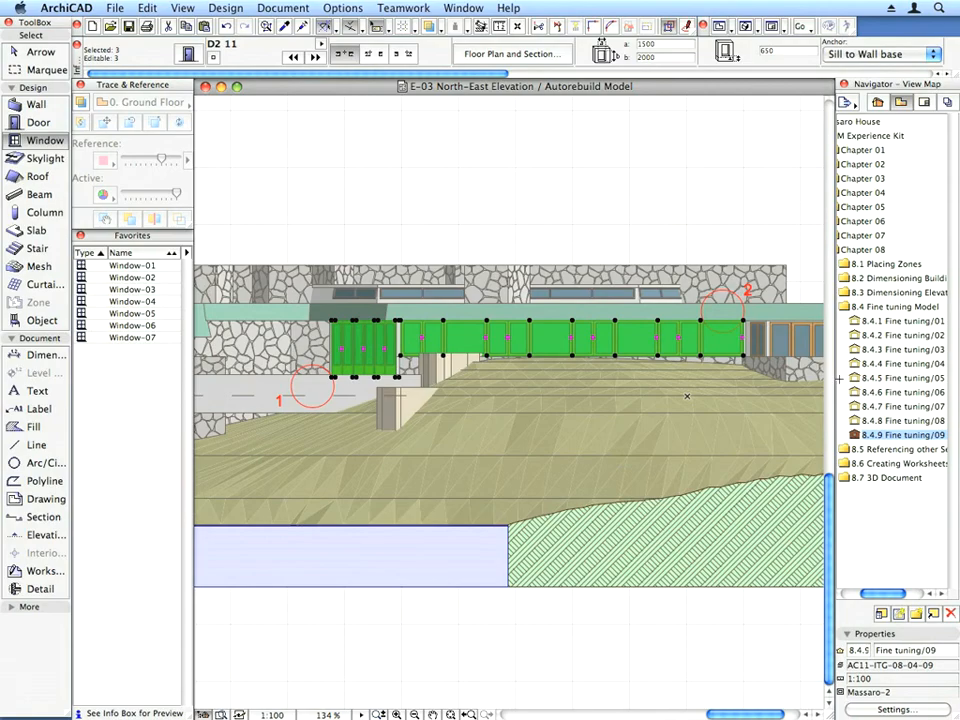